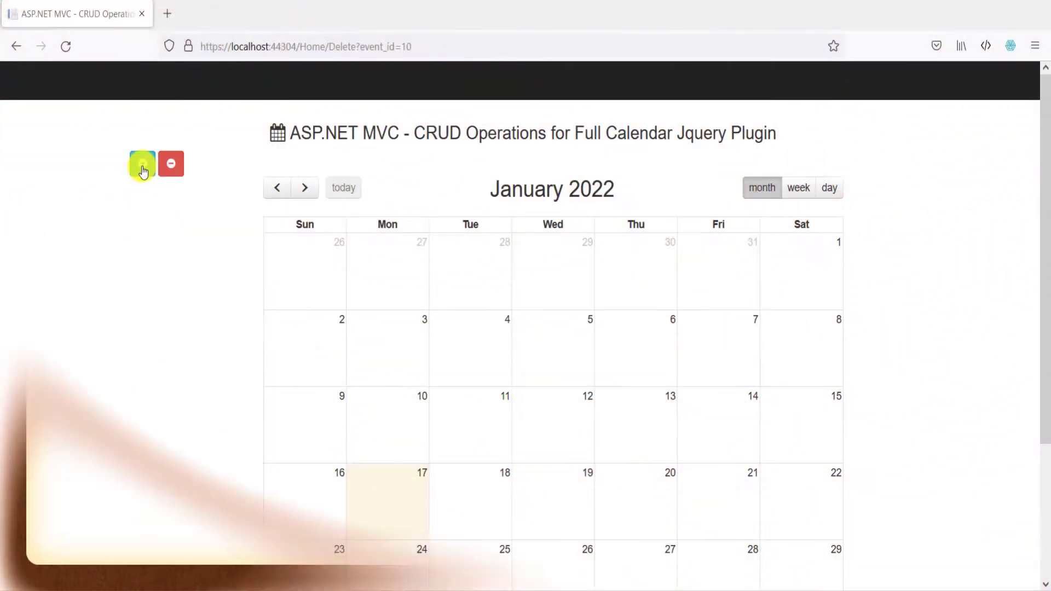
- Add event 'Vacations' with description 'Family Holidays', 17–31 January 2022
left_click(388, 500)
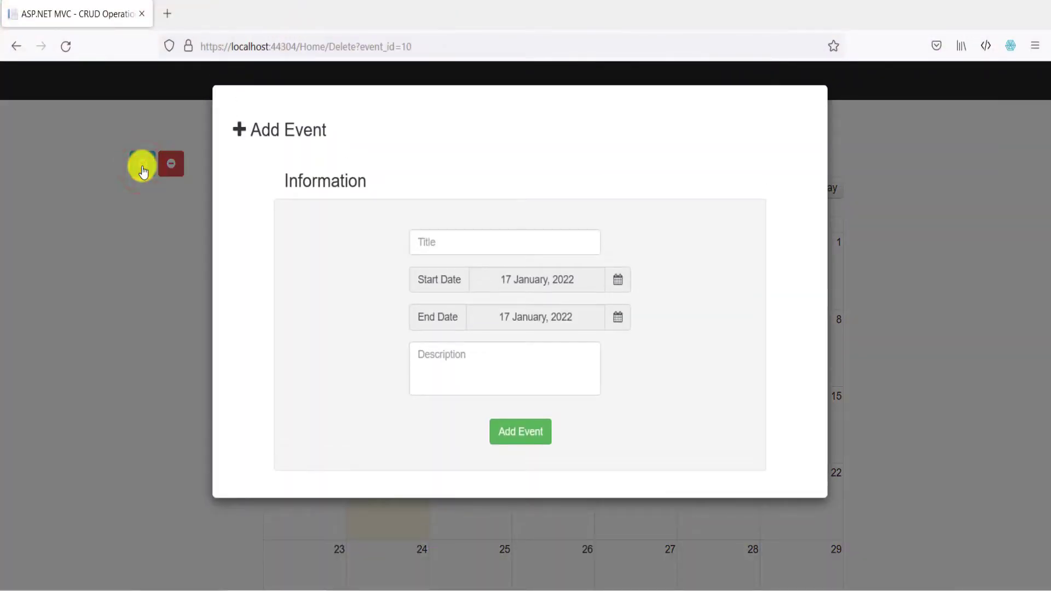
left_click(505, 242)
type("Vacations")
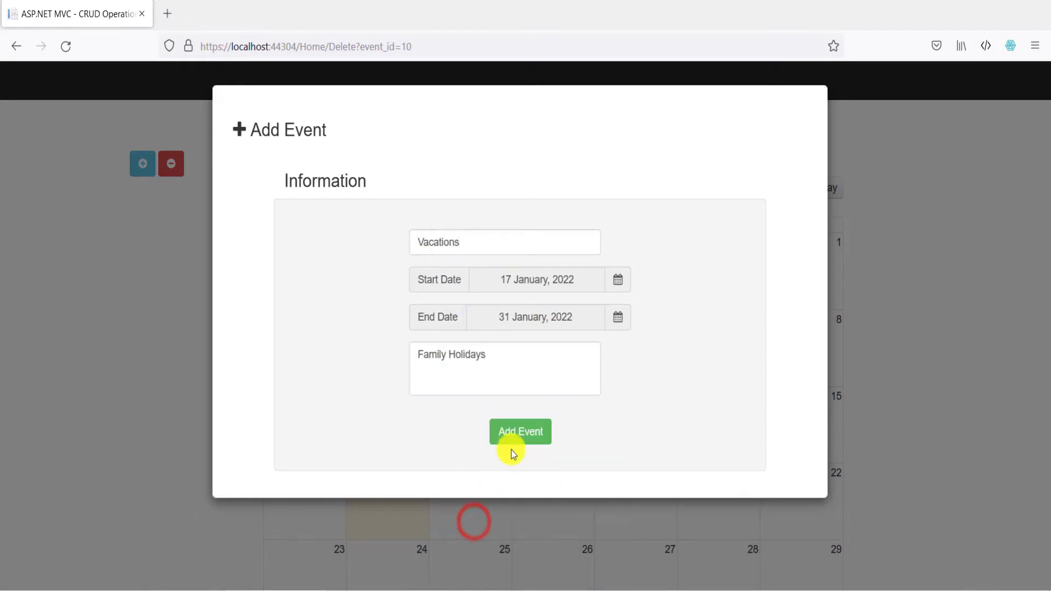
left_click(520, 431)
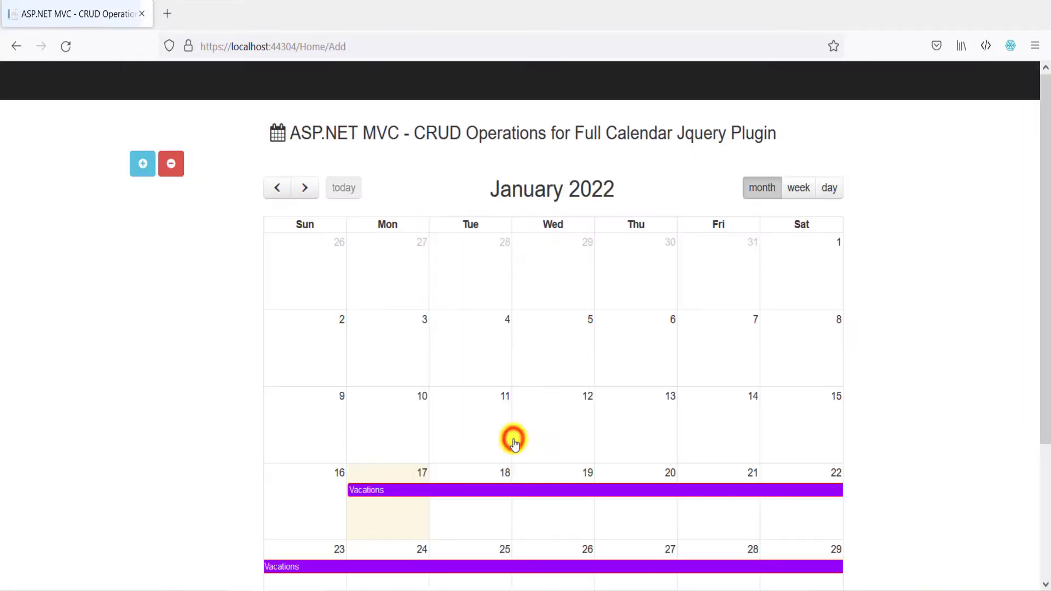
- Scroll down the calendar to show the Vacations event through 31 January
scroll("down", 3)
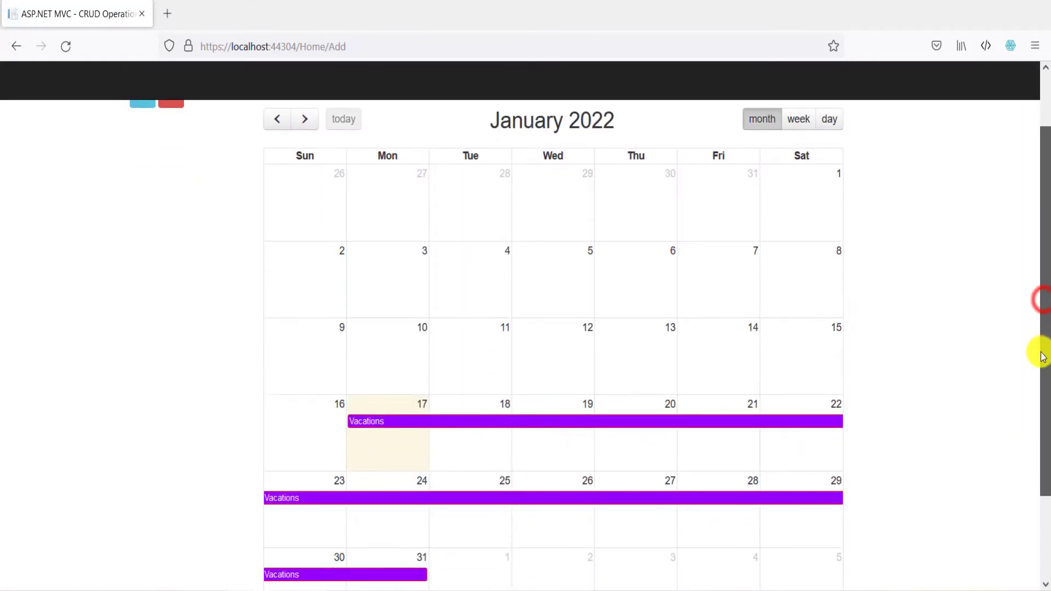
mouse_move(607, 424)
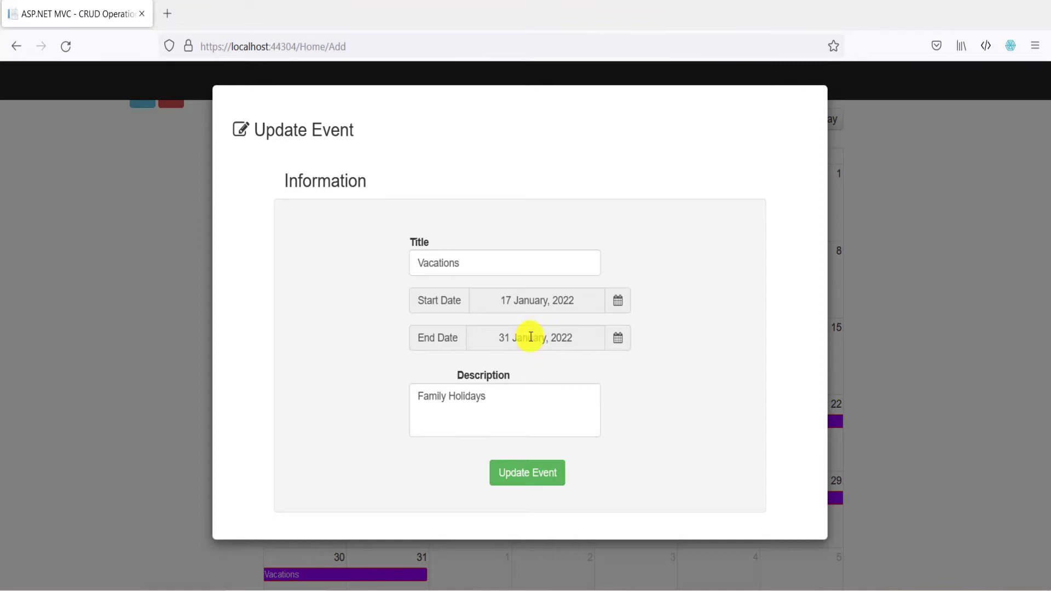
- Change the Vacations event's end date to 19 January and save it
left_click(537, 337)
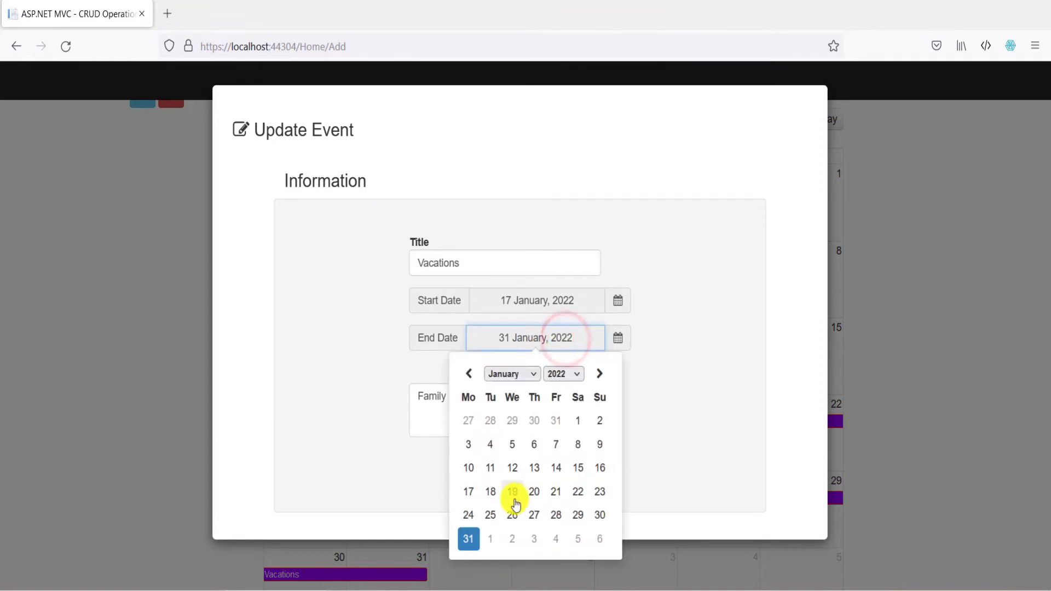
left_click(513, 492)
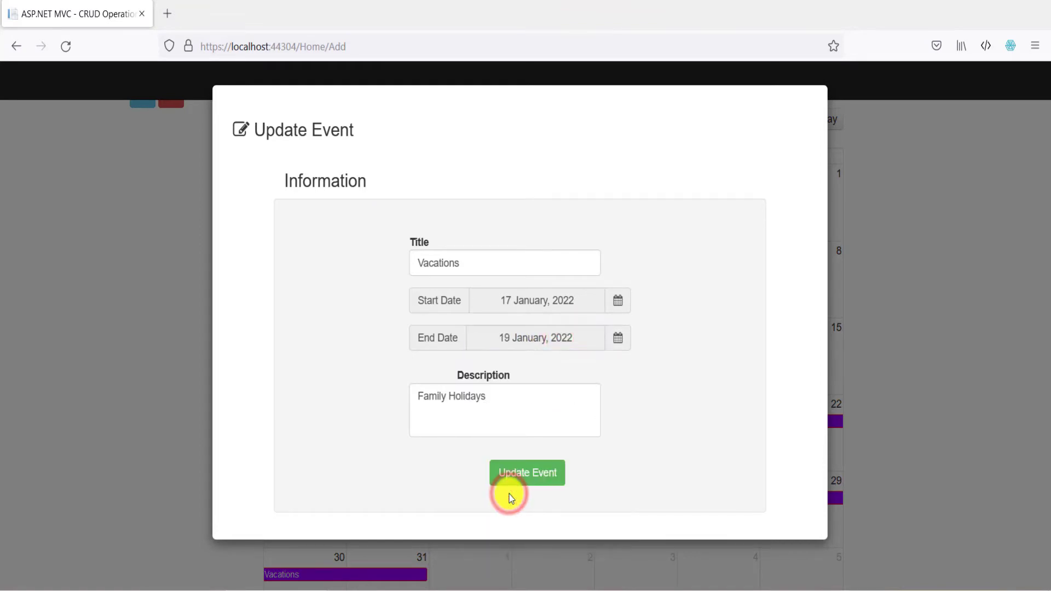
left_click(527, 473)
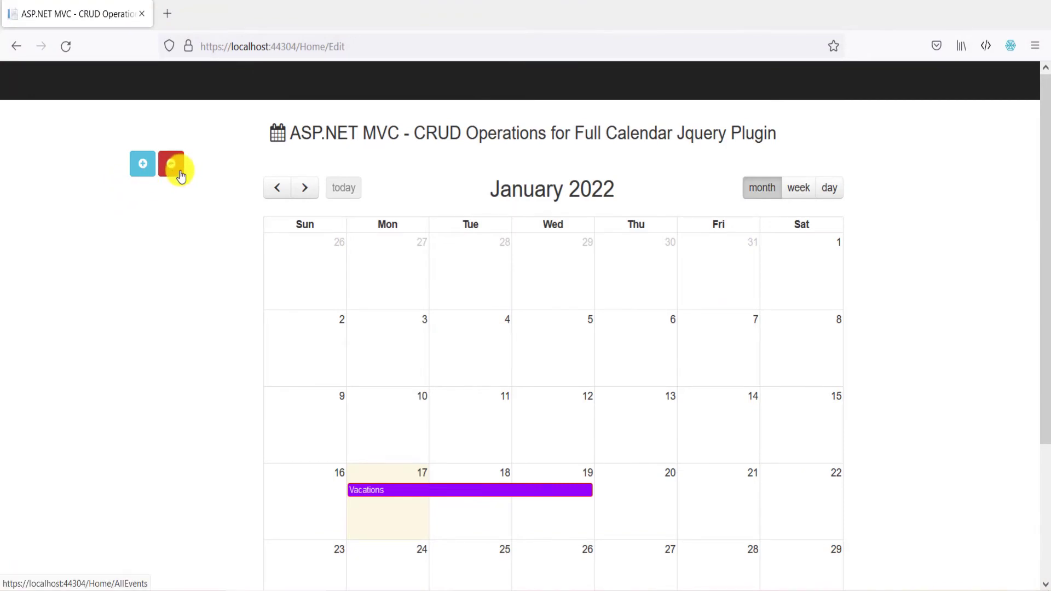
- Delete the Vacations row from the All Events list
left_click(171, 164)
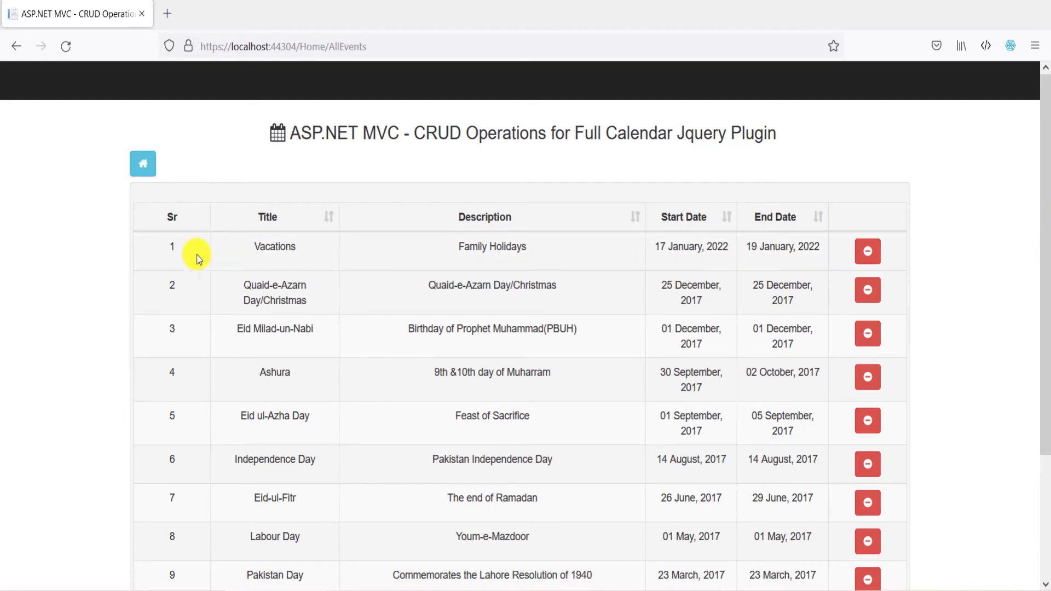
mouse_move(792, 243)
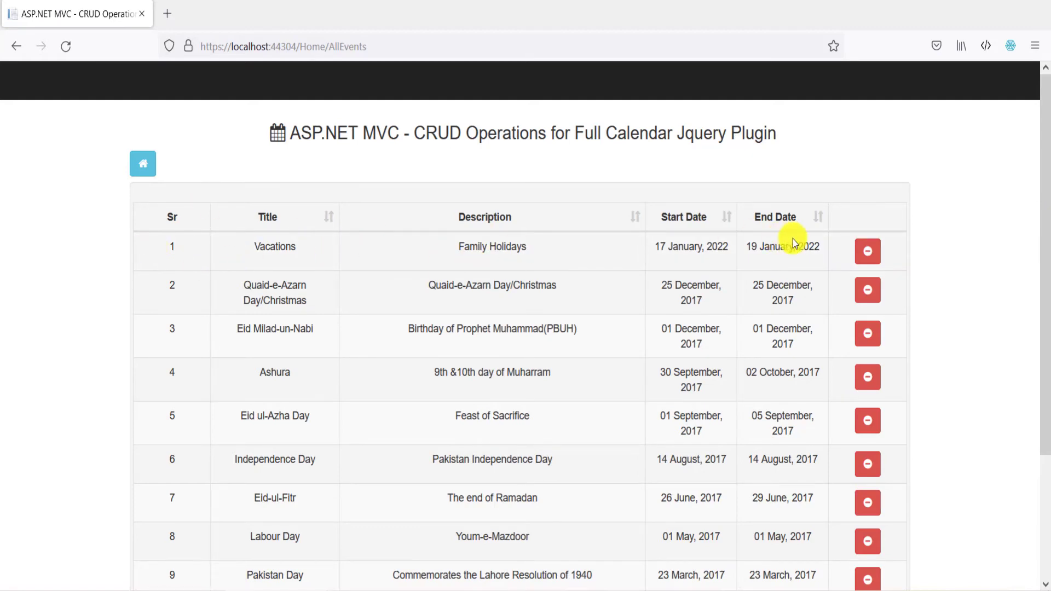
mouse_move(866, 255)
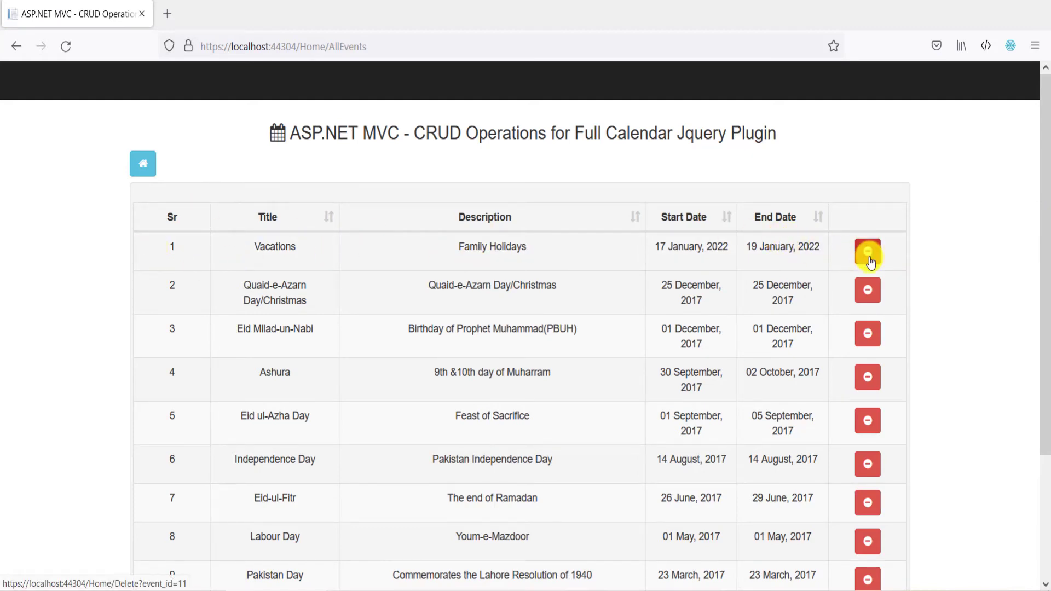
left_click(867, 247)
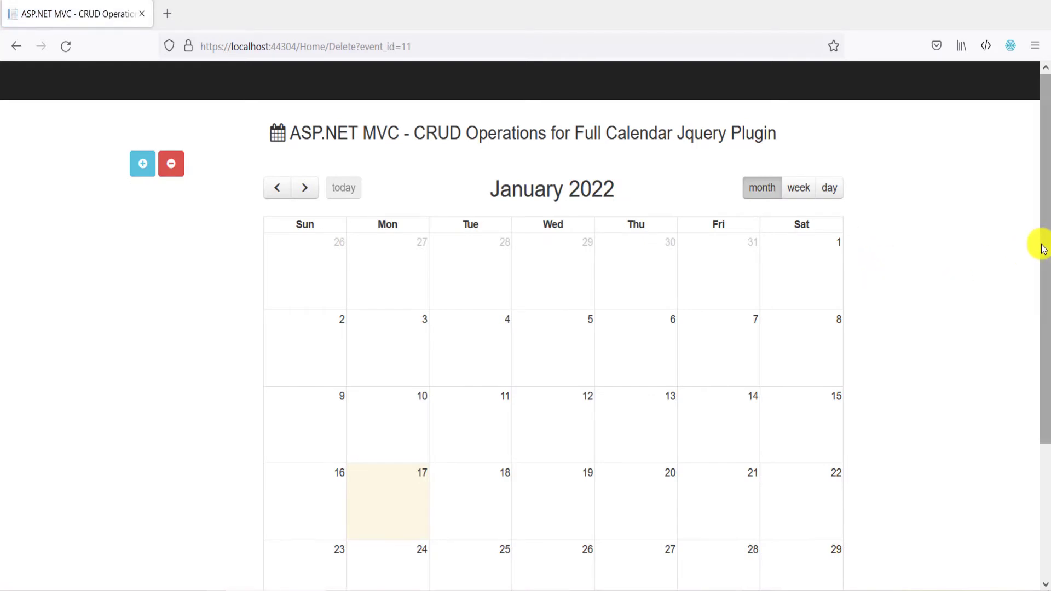